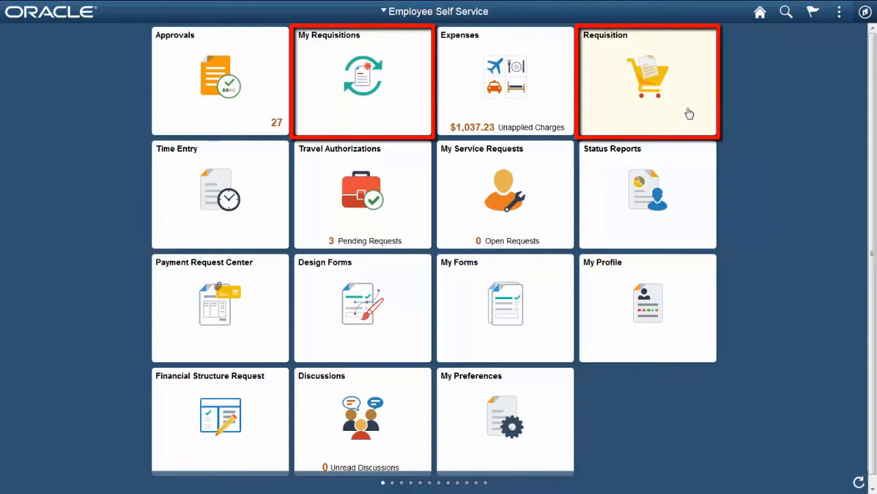
Expand the shipping and line defaults, then view and dismiss the one-time address form.
click(647, 80)
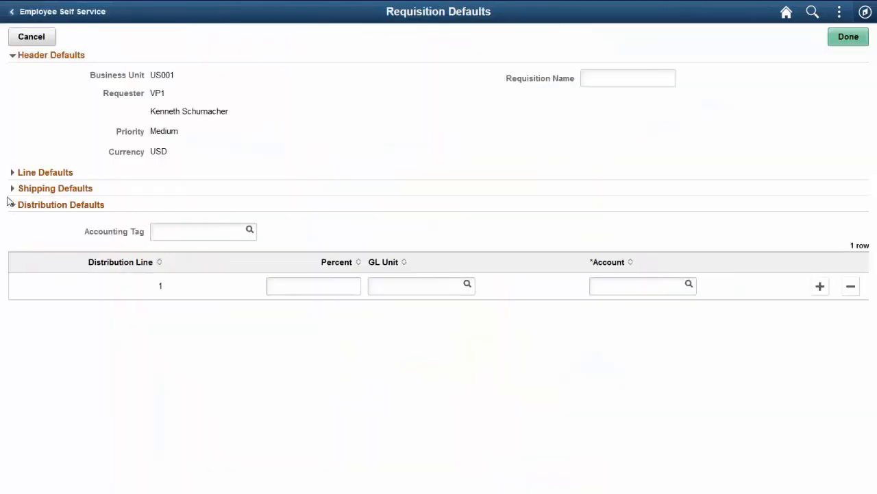
click(54, 188)
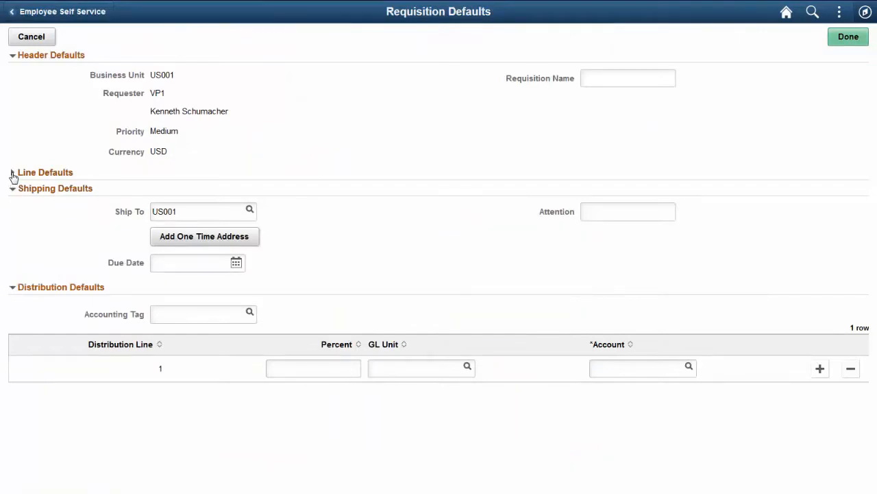
click(12, 173)
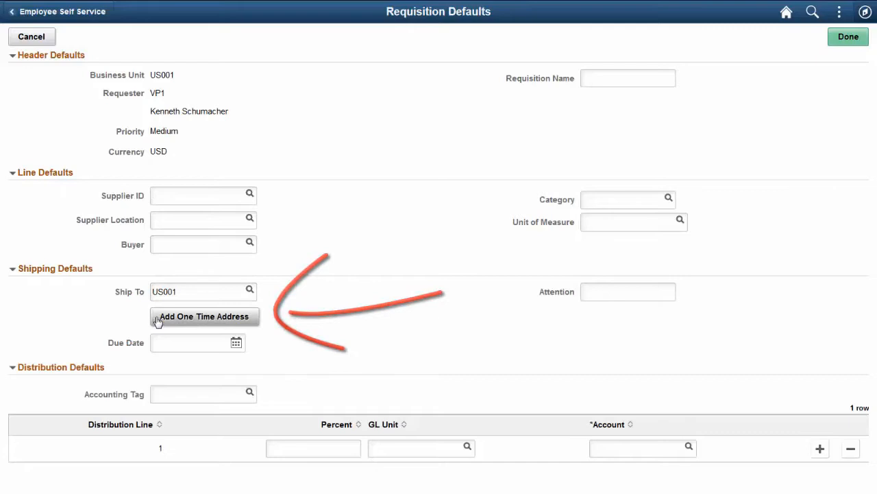
click(203, 315)
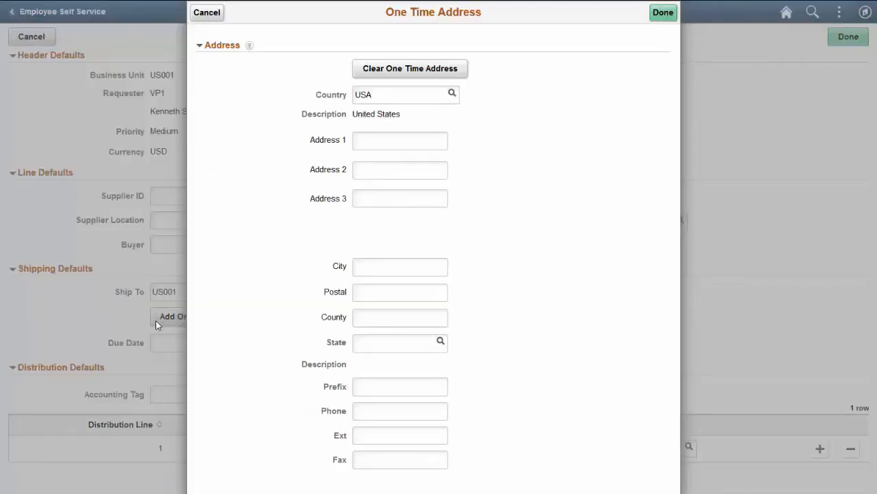
click(205, 12)
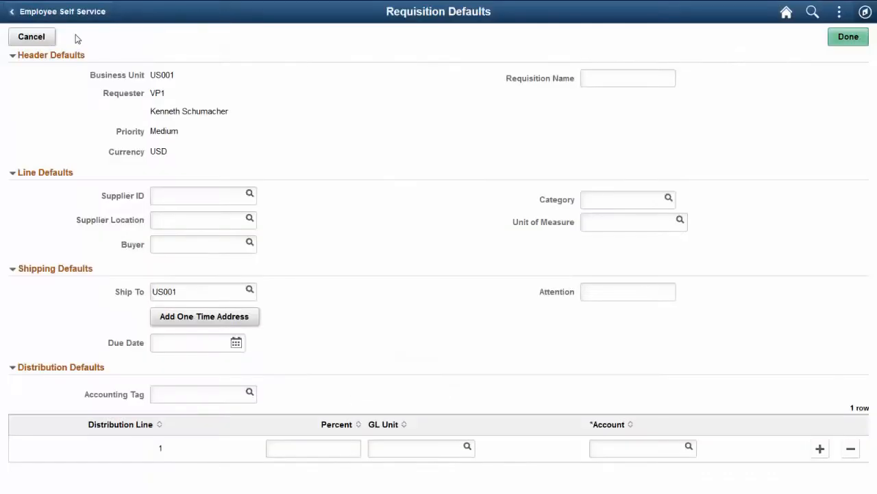
Leave the defaults, view the two cart items and proceed to checkout (603.25 USD).
click(31, 36)
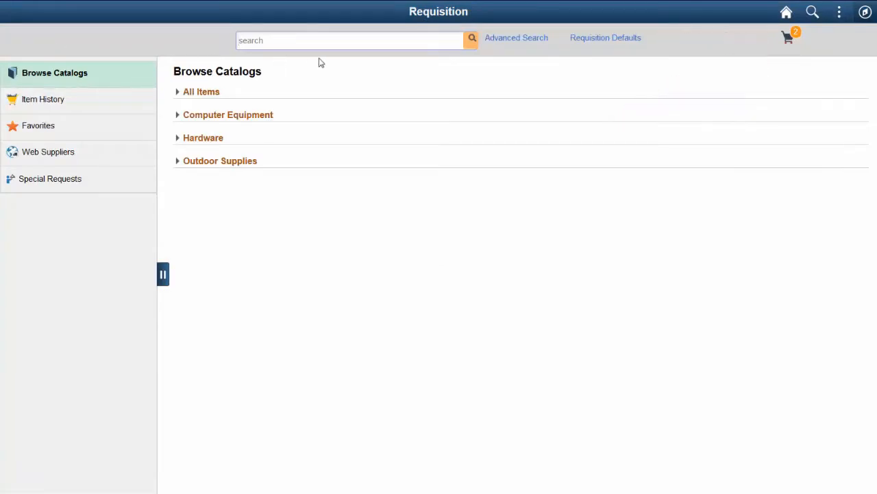
click(787, 37)
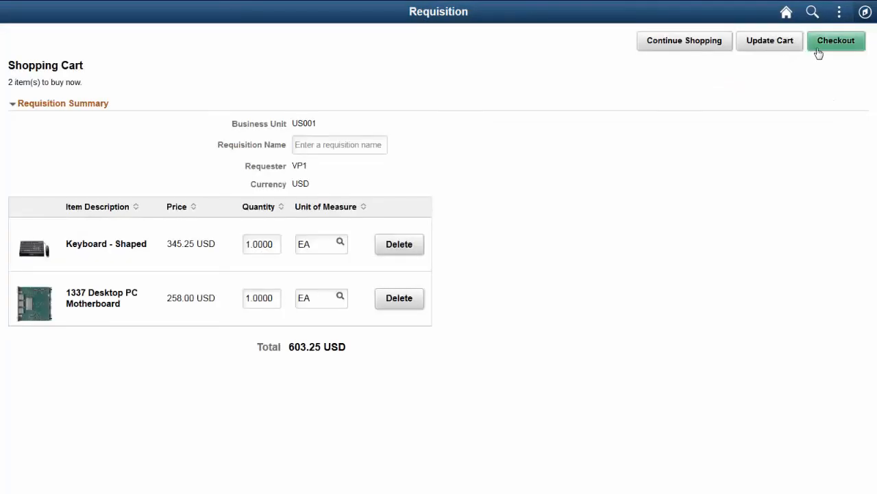
click(836, 39)
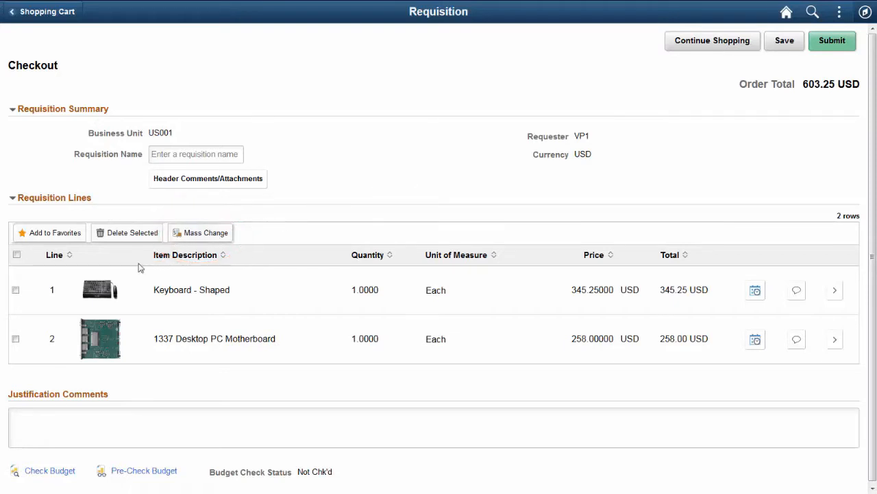
Select the Keyboard - Shaped line, review the Mass Change fields and cancel without changes.
click(15, 289)
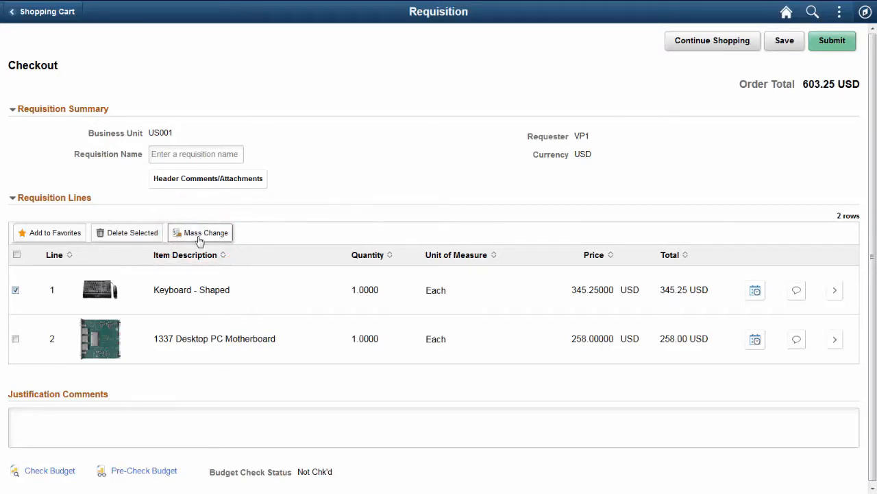
click(200, 233)
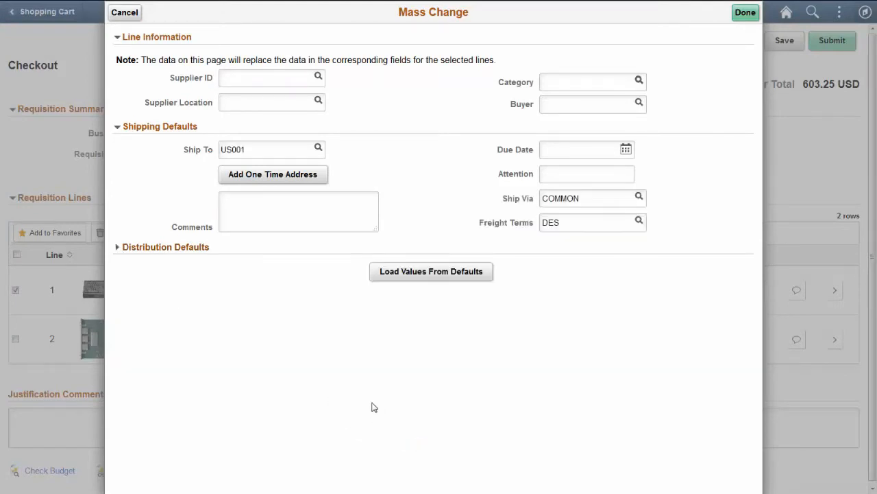
click(124, 12)
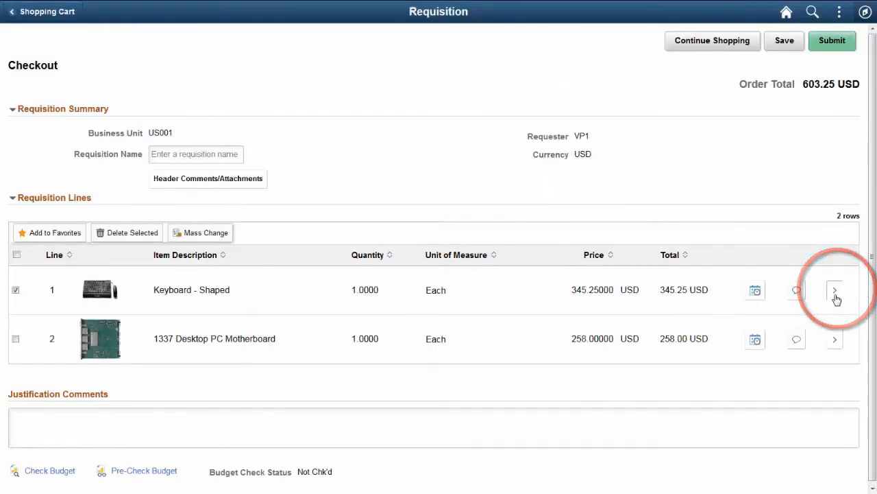
View the details of the keyboard line in the checkout.
click(833, 289)
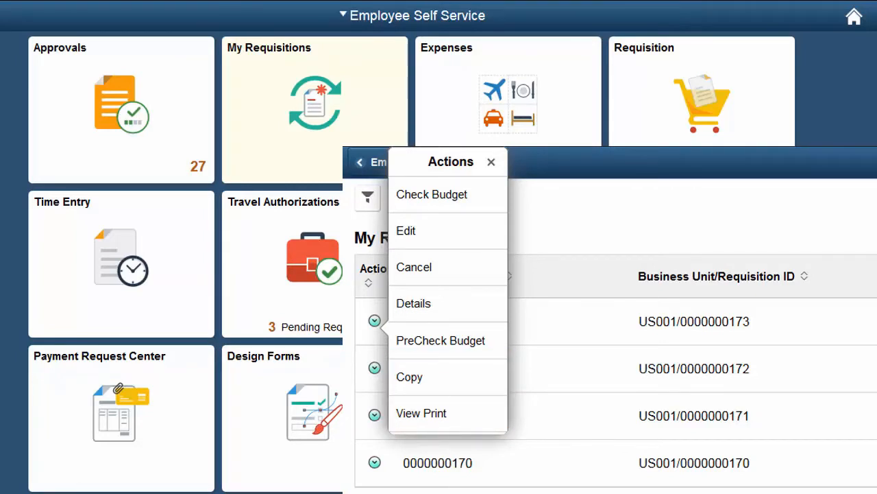
Choose an action from the requisition's Actions menu.
click(853, 16)
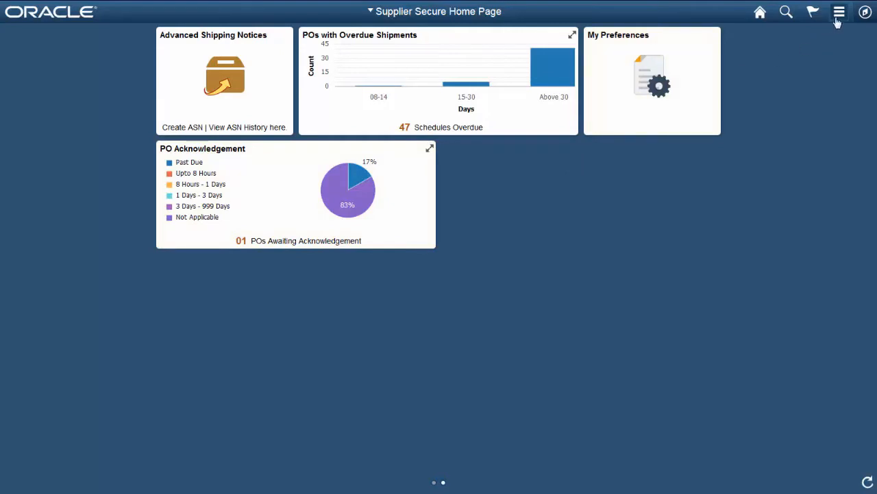
Show the Purchase Order Acknowledgement settings under Comprehensive Supplier Portal preferences.
click(653, 80)
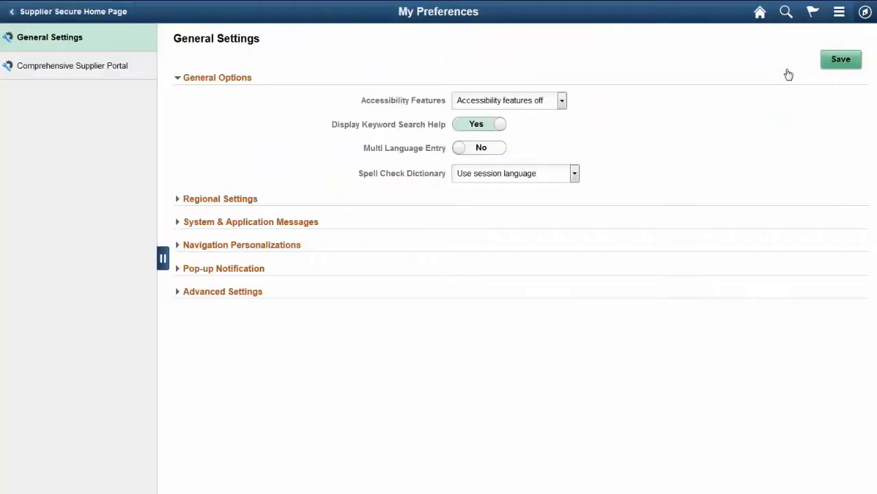
click(72, 66)
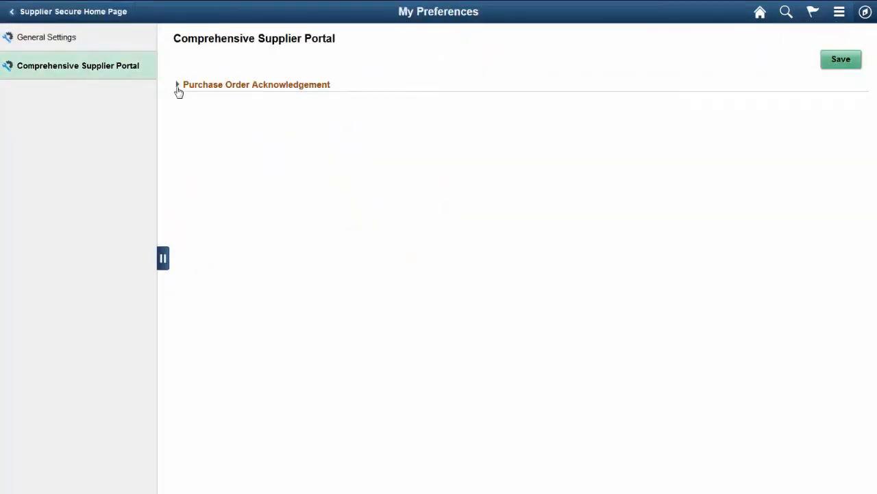
click(178, 85)
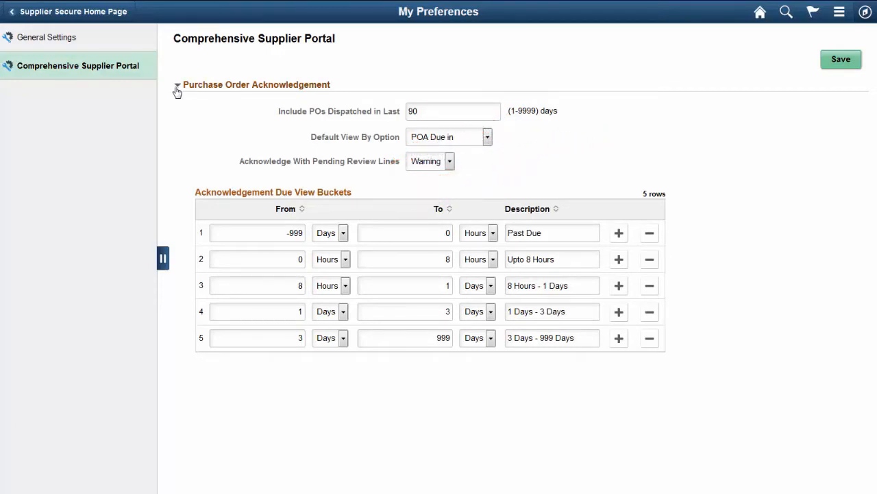
click(759, 11)
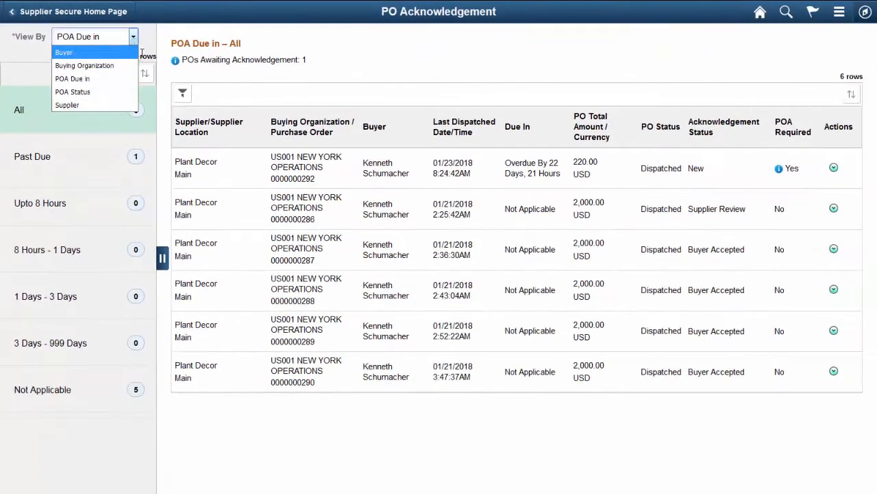
click(182, 93)
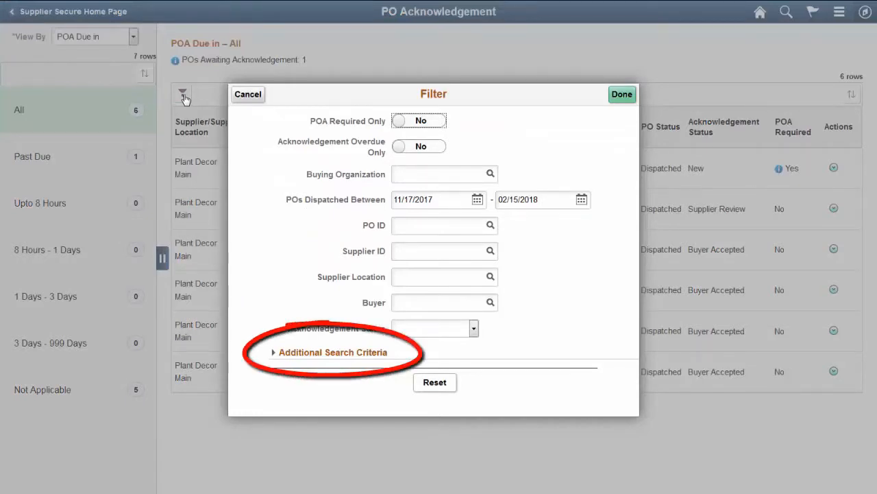
click(621, 94)
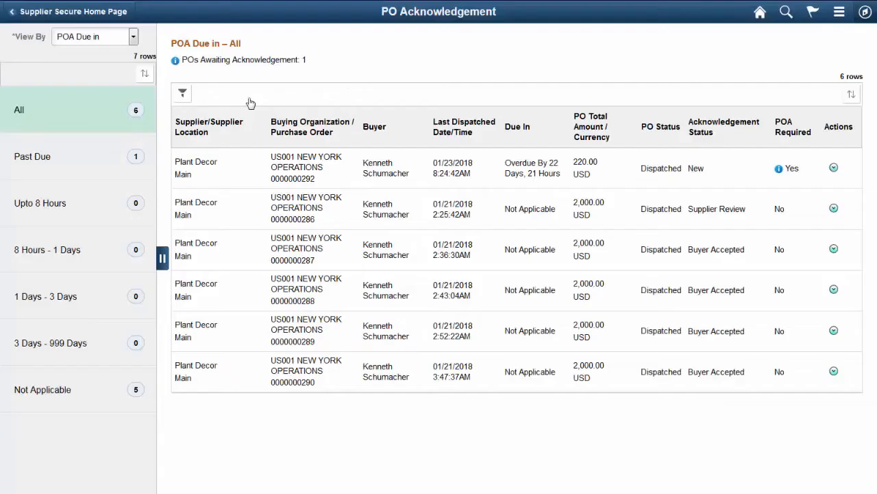
click(833, 167)
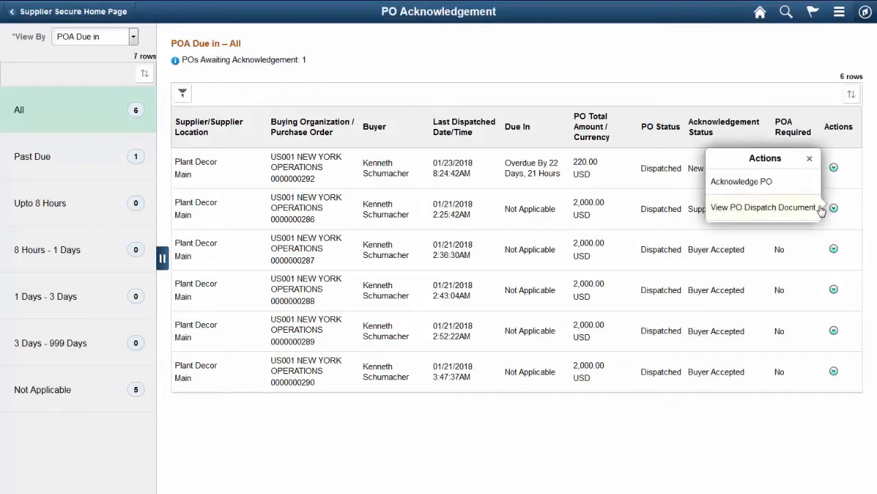
click(741, 181)
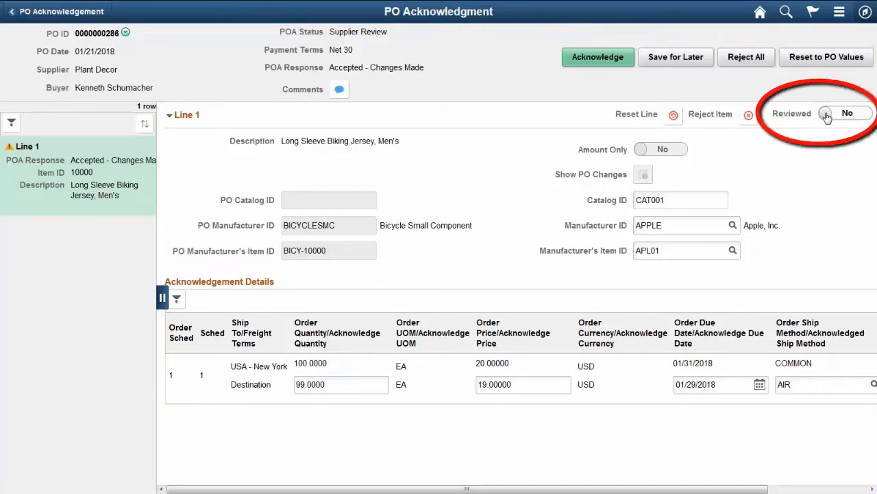
click(847, 113)
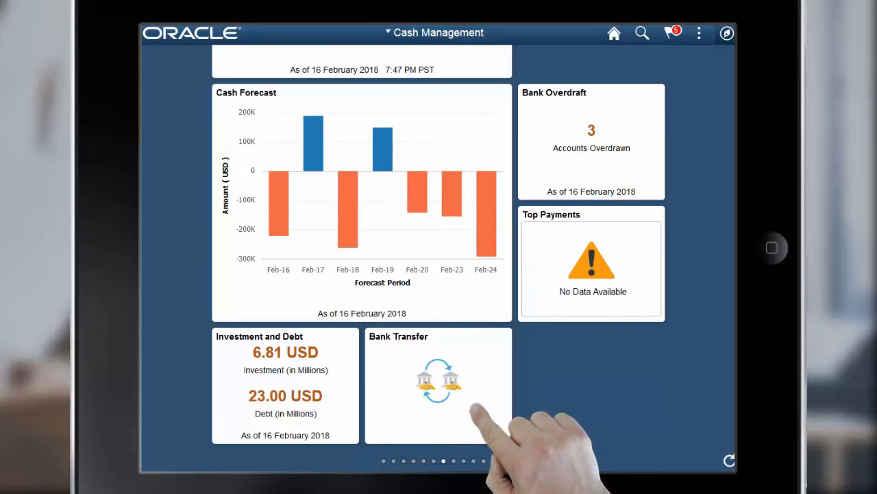
Enter the Bank Transfer Center from the Cash Management dashboard.
click(439, 384)
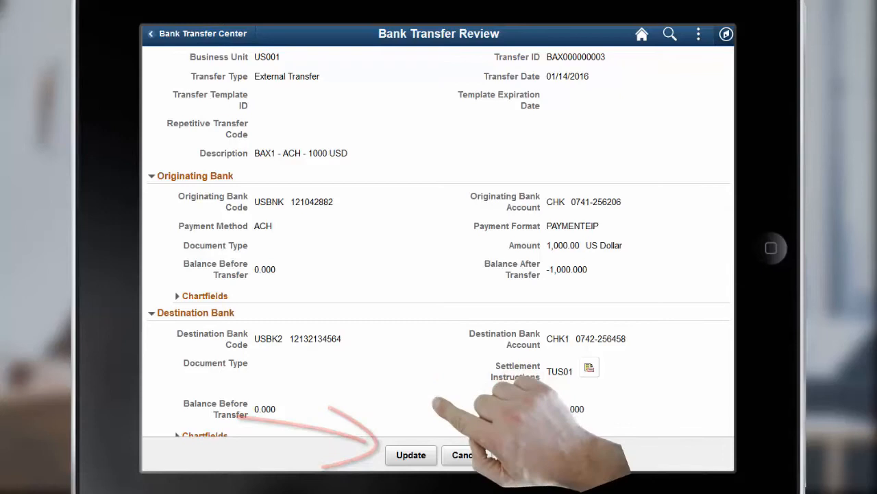
Update transfer BAX000000003 and advance through Summary and Bank Information to Review and Submit.
click(412, 455)
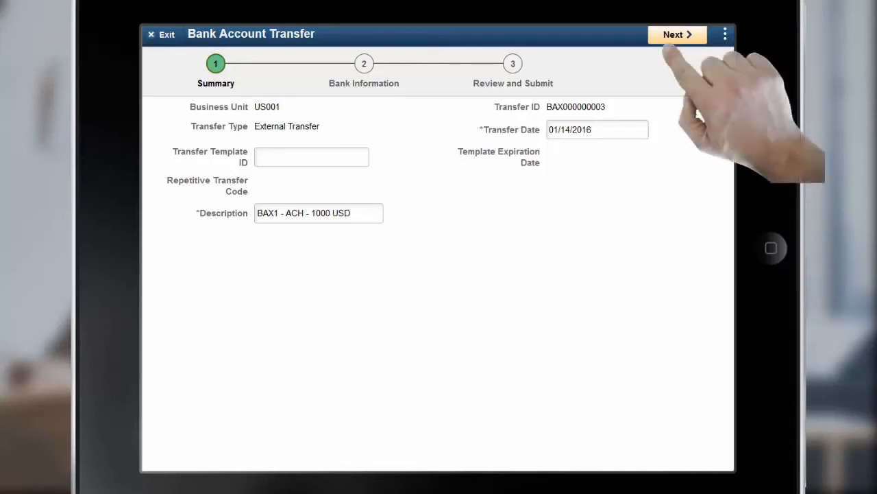
click(678, 34)
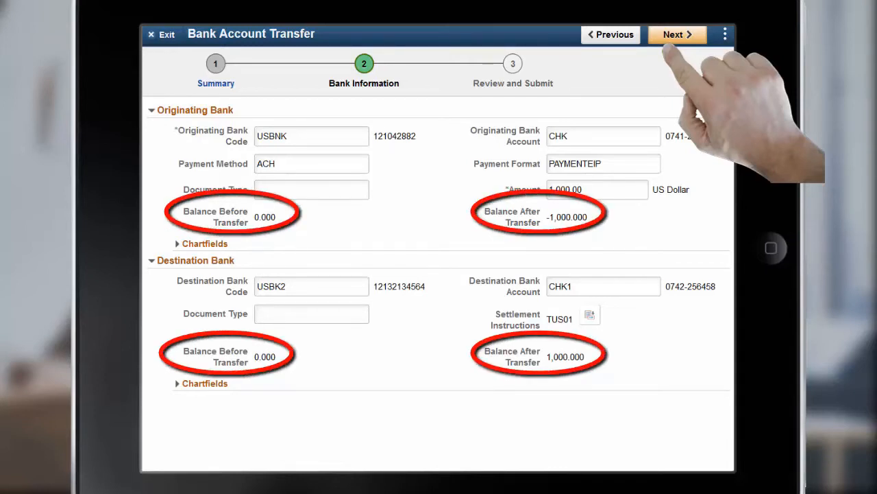
click(678, 34)
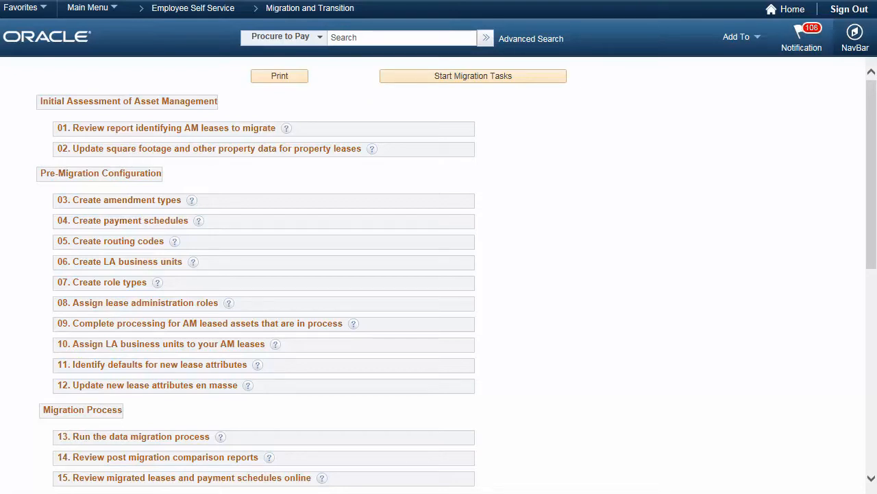
Start the lease migration tasks and expand Preparing to Transition to the New Standard.
click(473, 75)
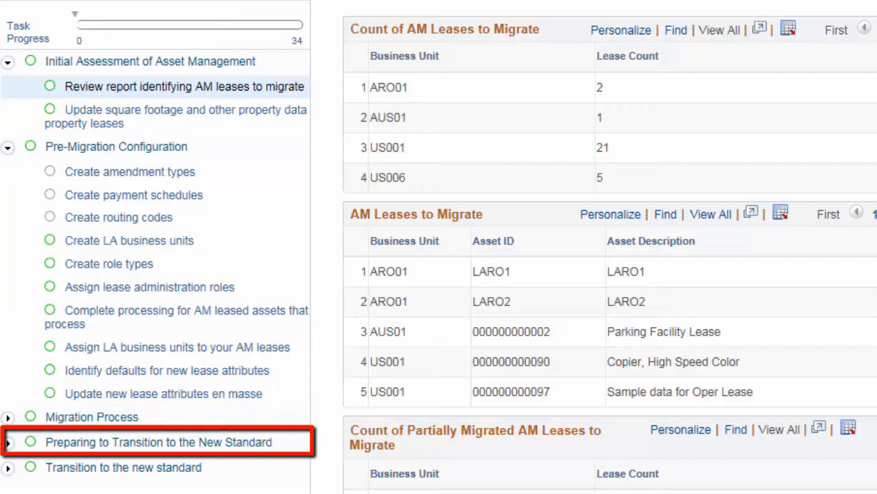
click(123, 466)
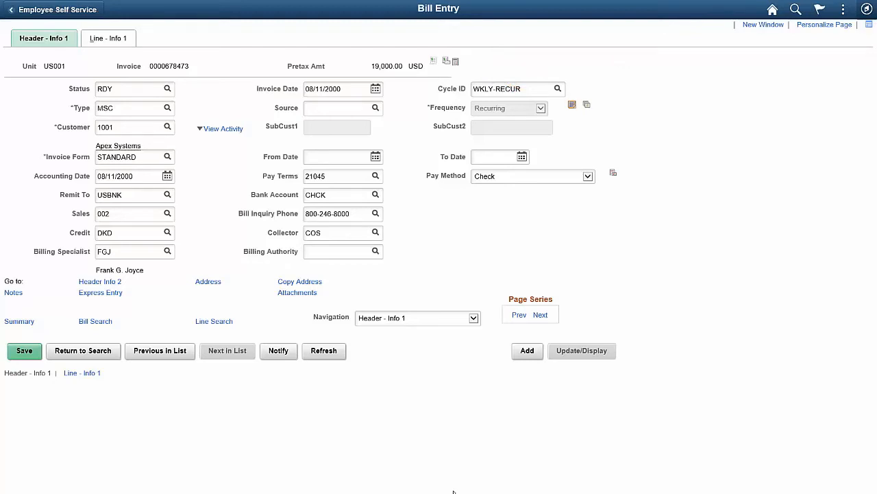
click(19, 320)
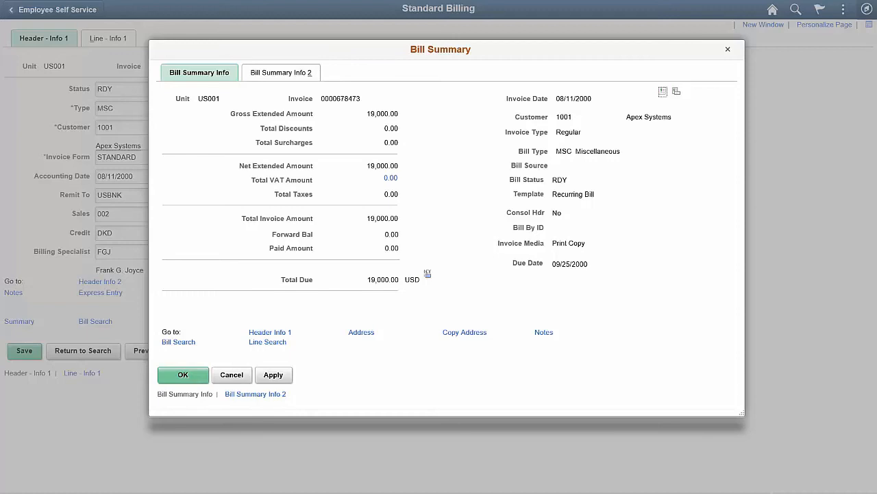
click(183, 374)
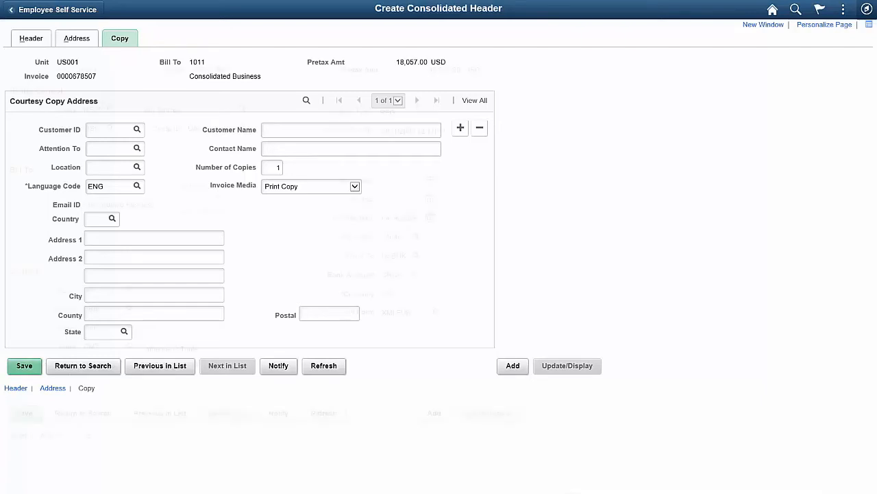
Go to the Copy section of Create Consolidated Header to enter the courtesy copy address.
click(30, 39)
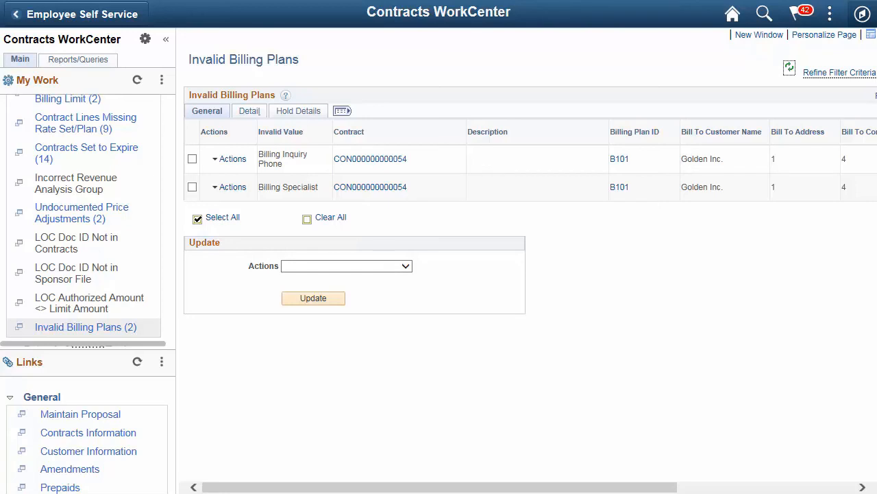
mouse_move(267, 342)
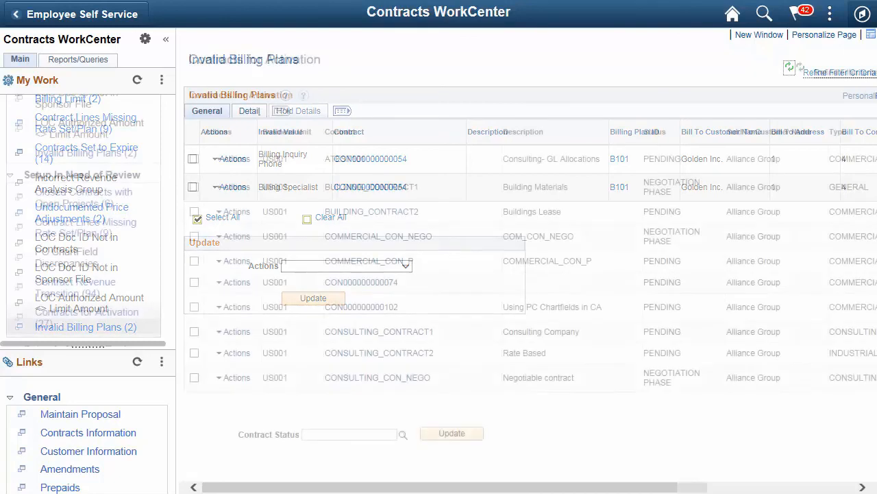
click(86, 317)
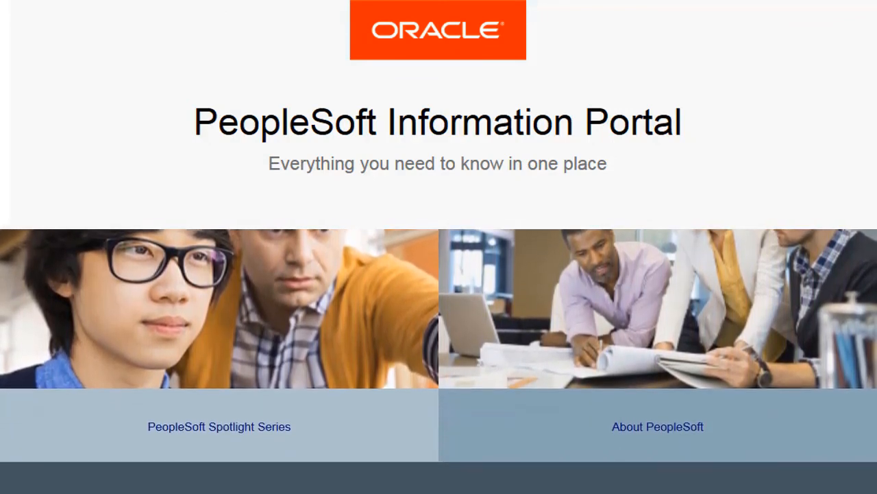
Scroll the portal down to the Quick Links and Blogs and Forums sections.
scroll(down, 3)
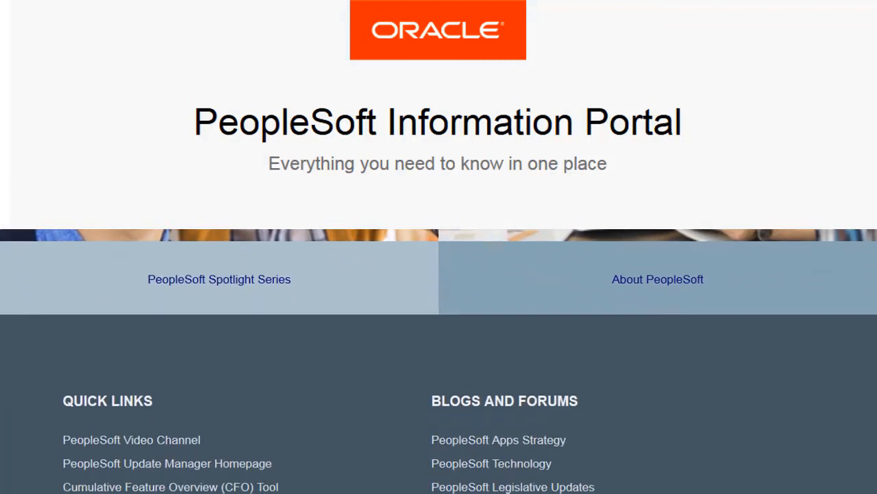
scroll(down, 3)
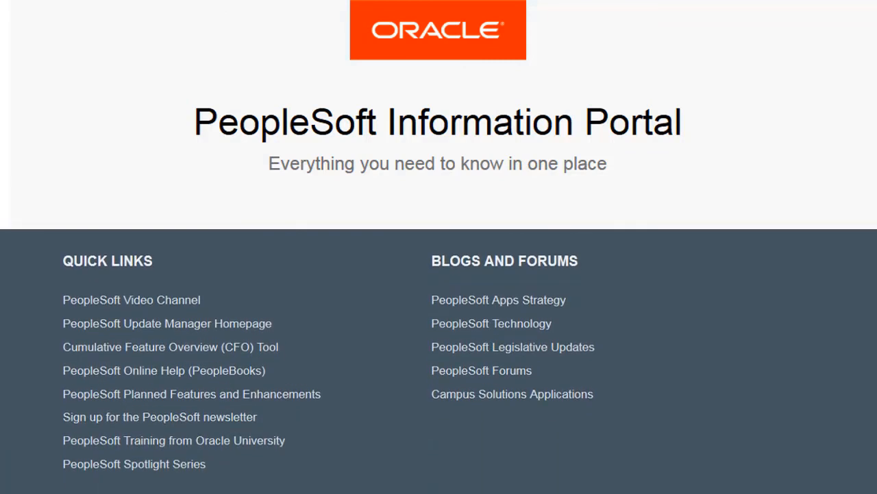